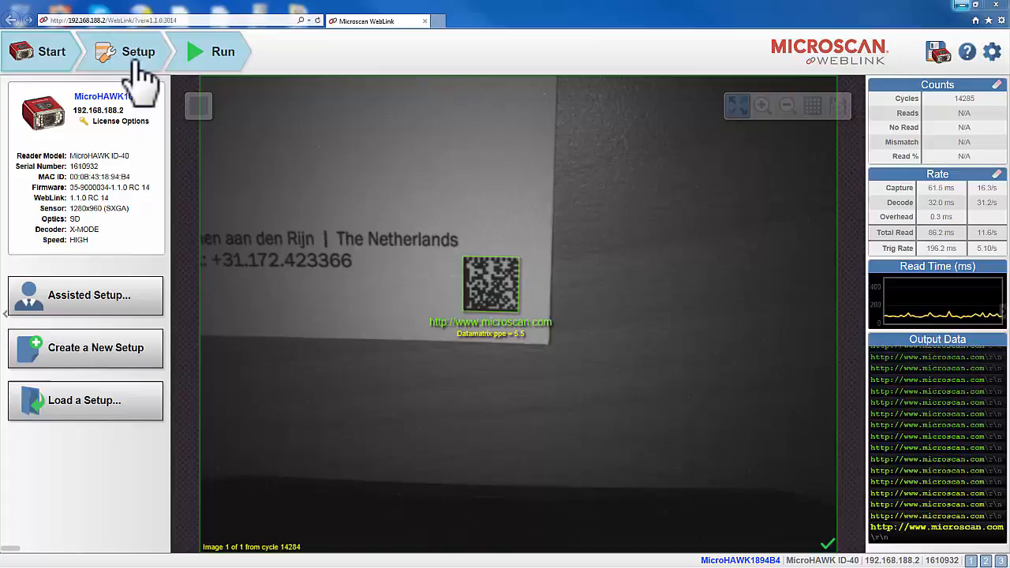
mouse_move(940, 50)
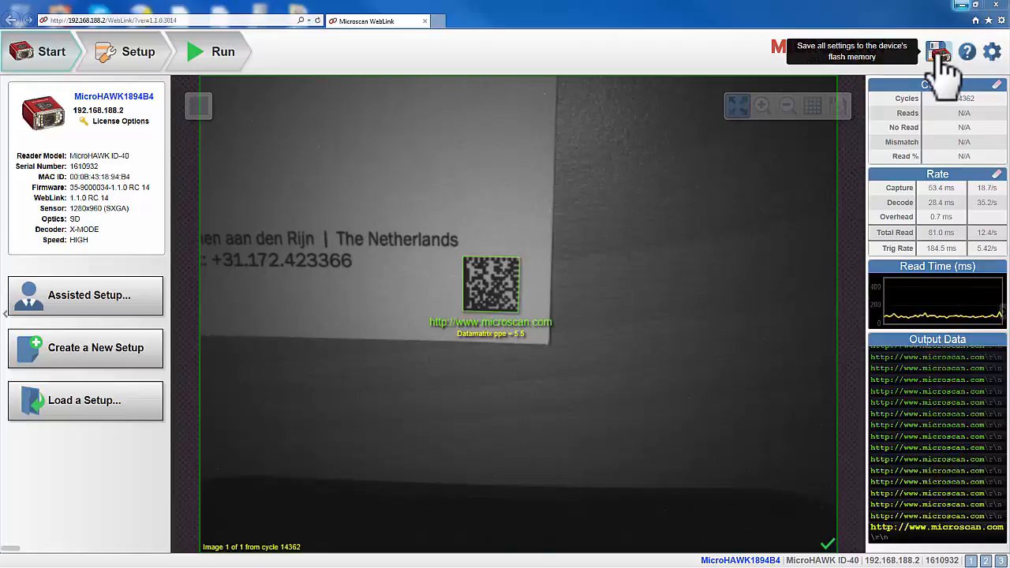
Step: View the WebLink Help contents and close the help window
left_click(969, 50)
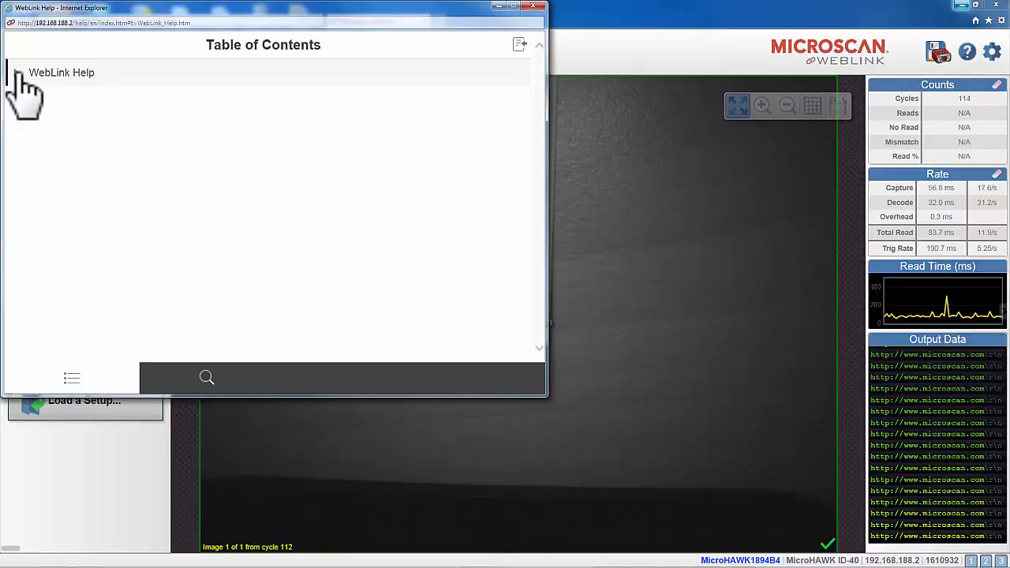
left_click(63, 72)
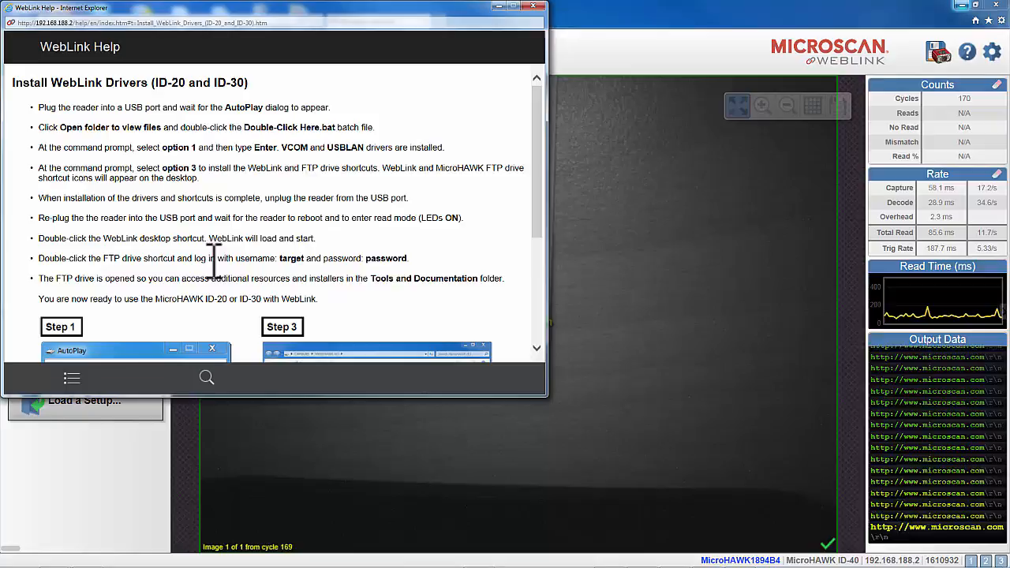
left_click(994, 51)
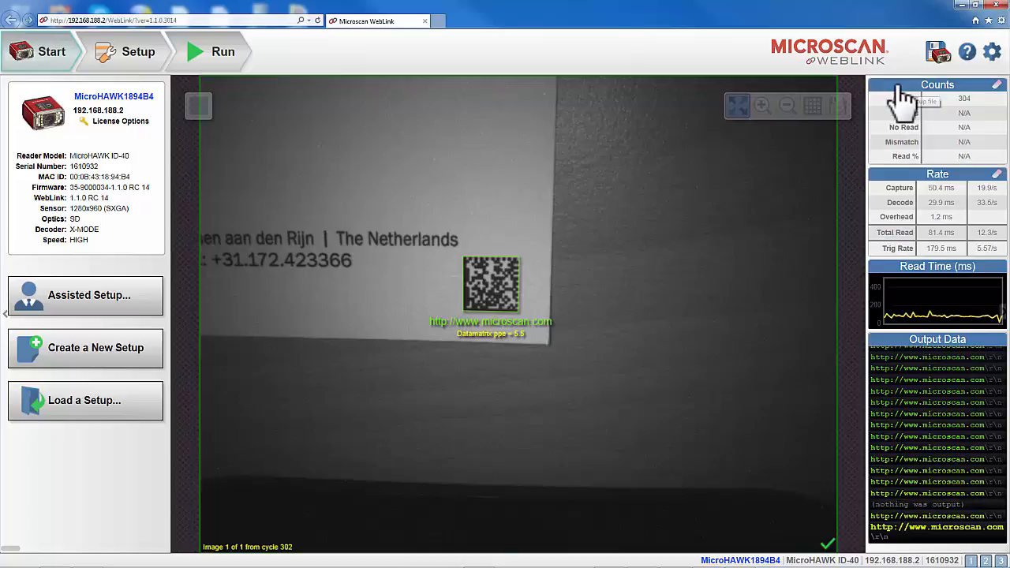
Step: Start loading a setup file, then cancel the file chooser without loading anything
left_click(990, 51)
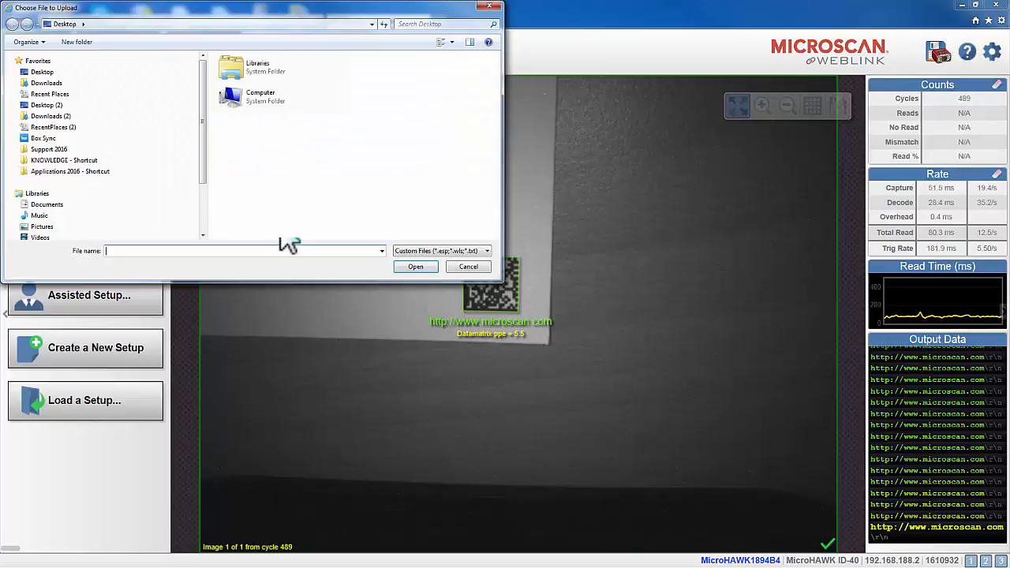
left_click(467, 265)
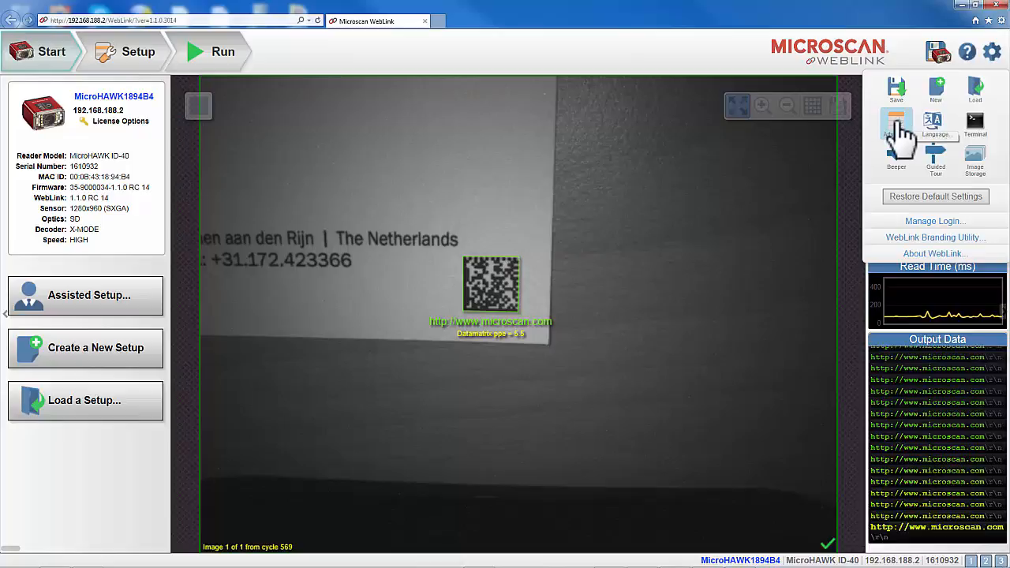
left_click(896, 123)
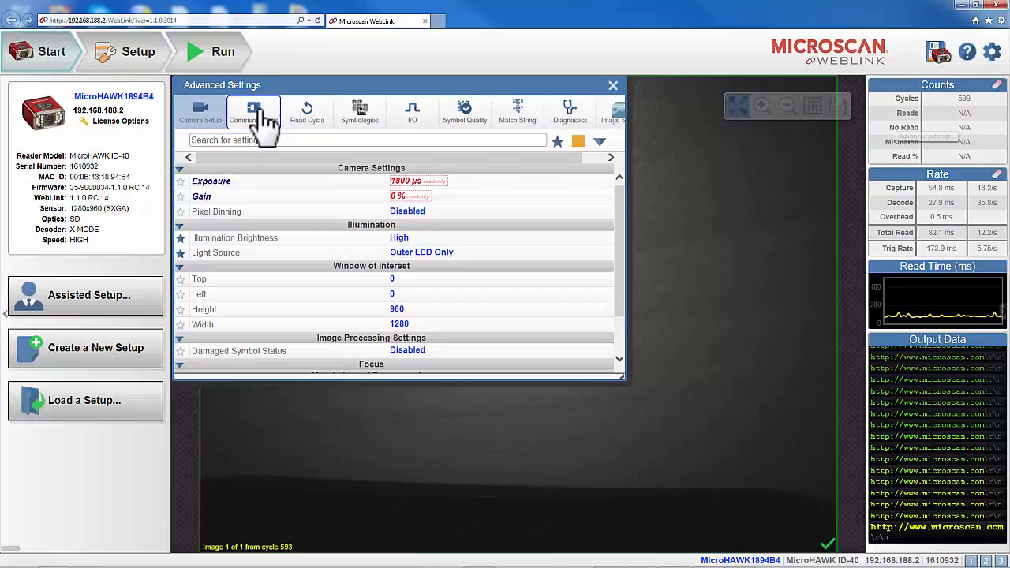
left_click(306, 111)
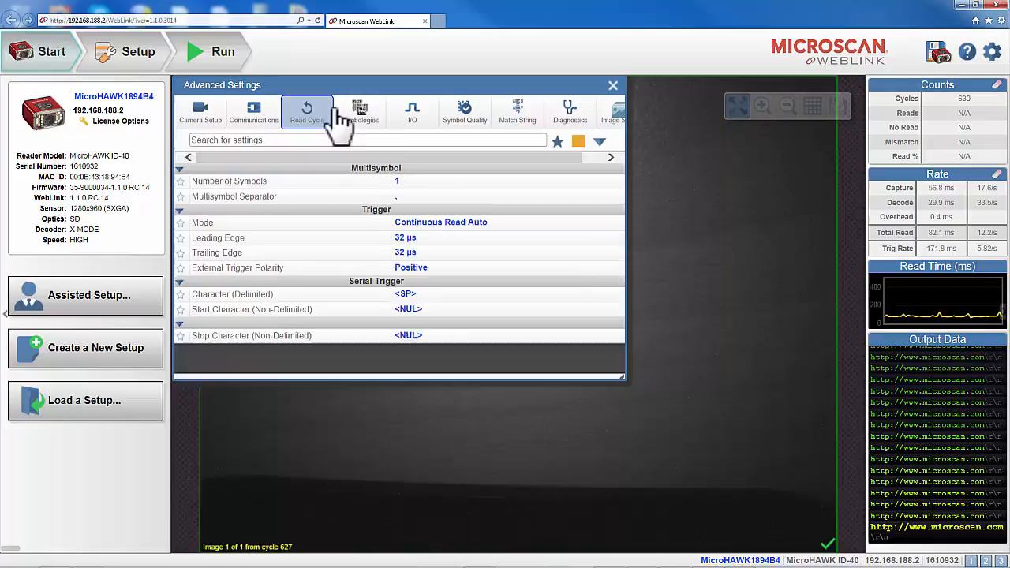
left_click(612, 85)
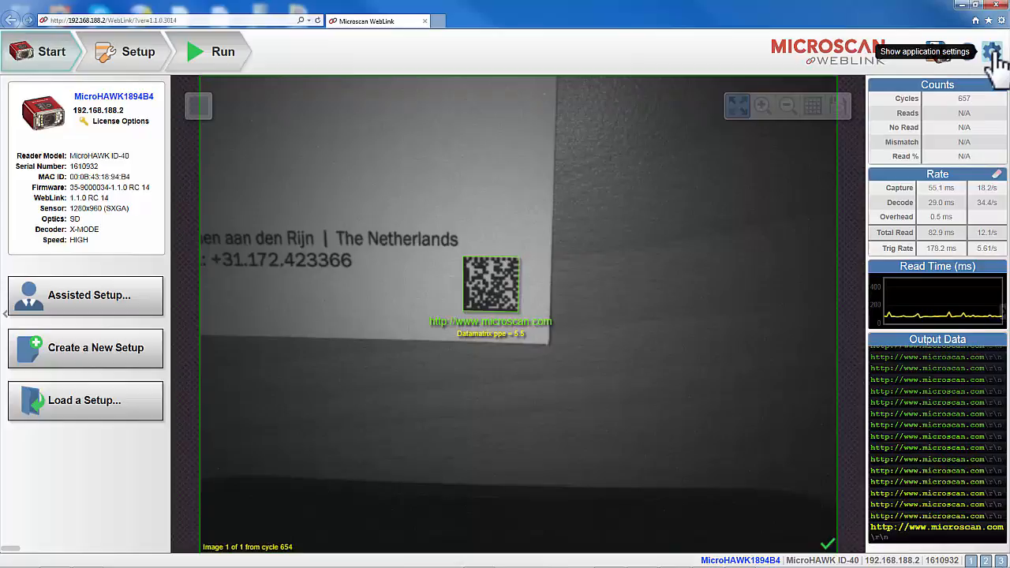
Step: Review the available interface languages and keep English selected
left_click(992, 50)
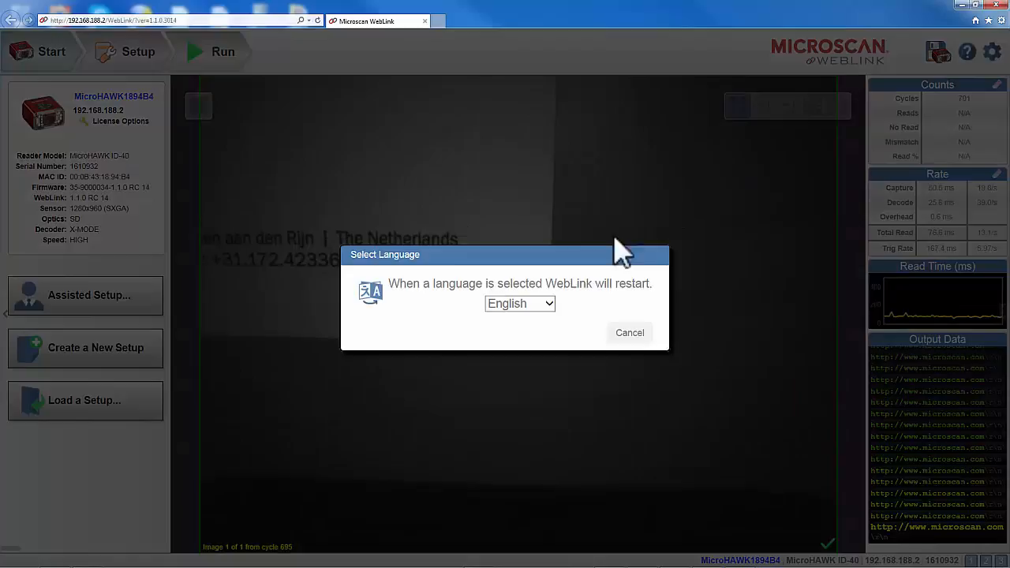
left_click(518, 303)
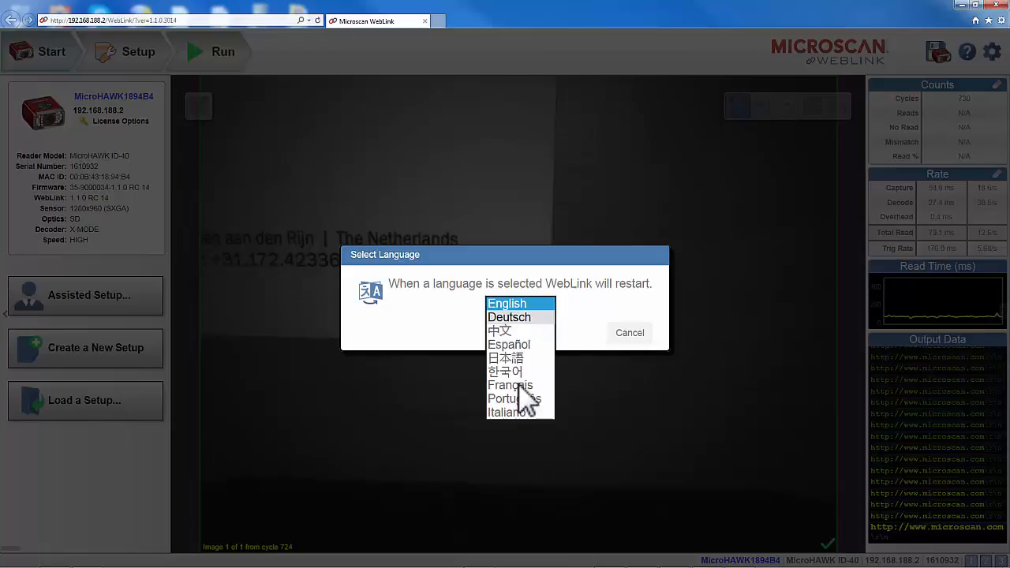
left_click(629, 331)
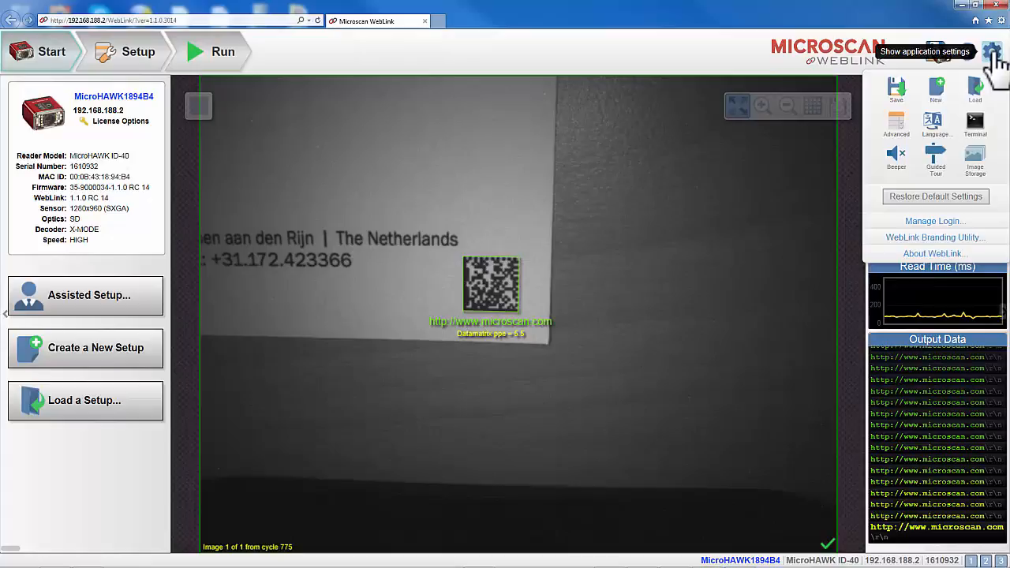
Step: View the terminal's exchanged reader commands and responses
left_click(975, 123)
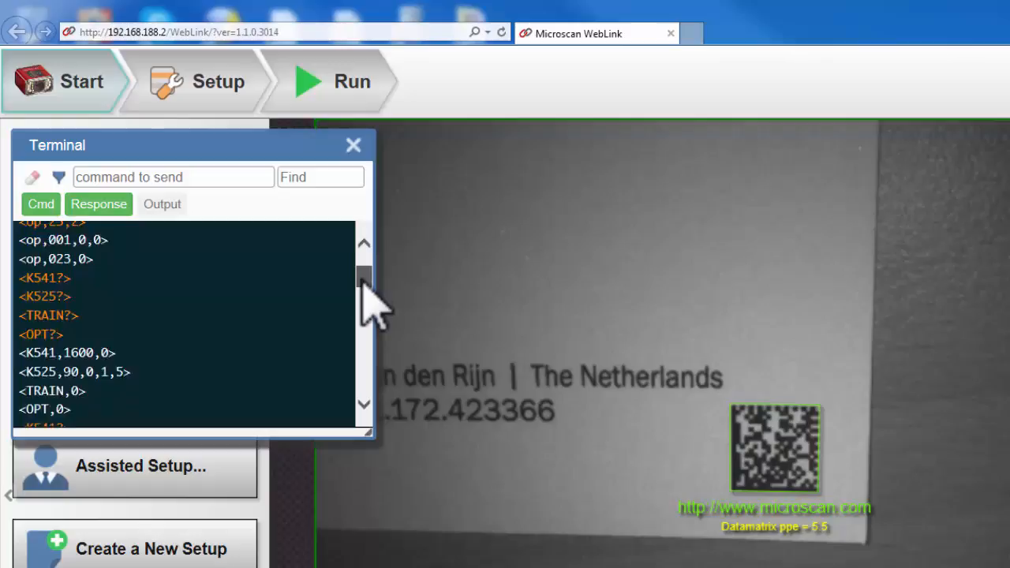
scroll("down", 3)
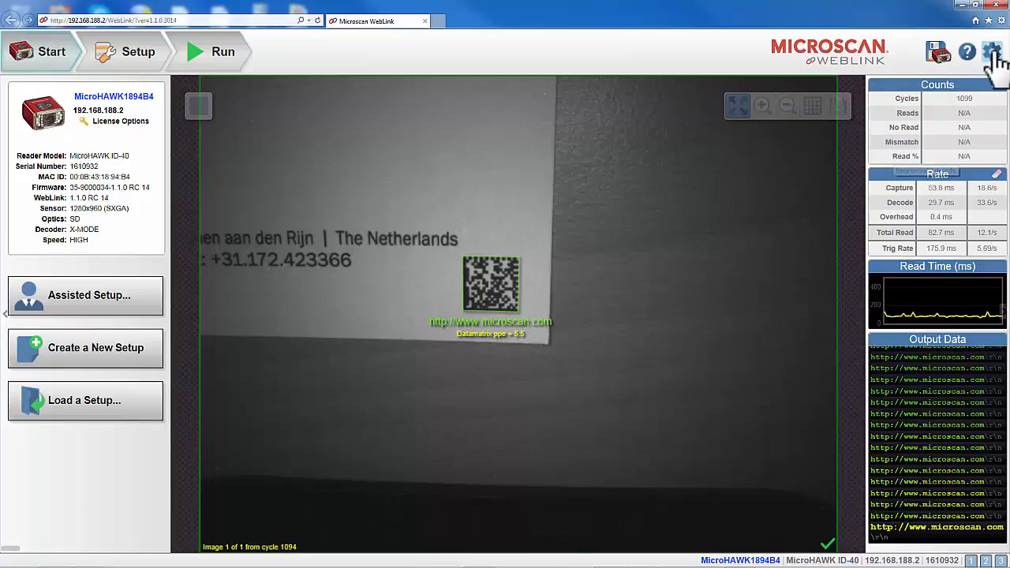
Step: Show the application utilities menu over the Start view
left_click(990, 51)
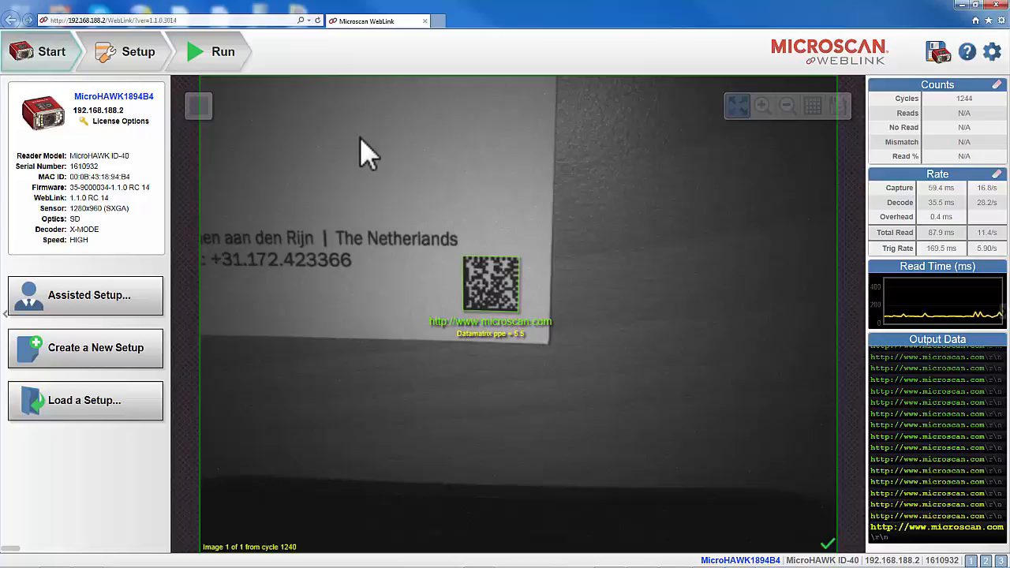
left_click(994, 50)
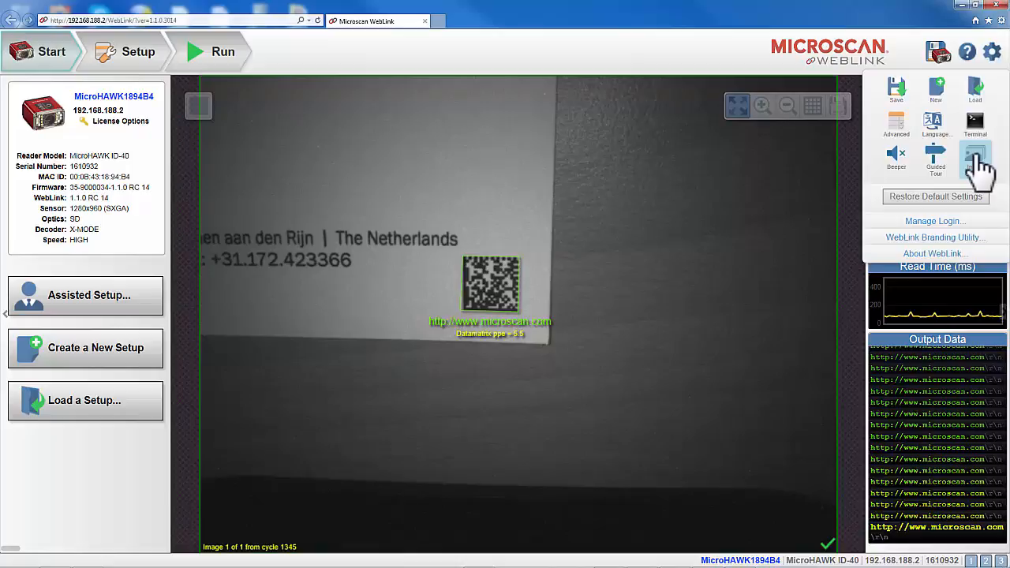
Step: Review the Image Storage Options (first No Read image, PNG, RAM) and dismiss them
left_click(975, 155)
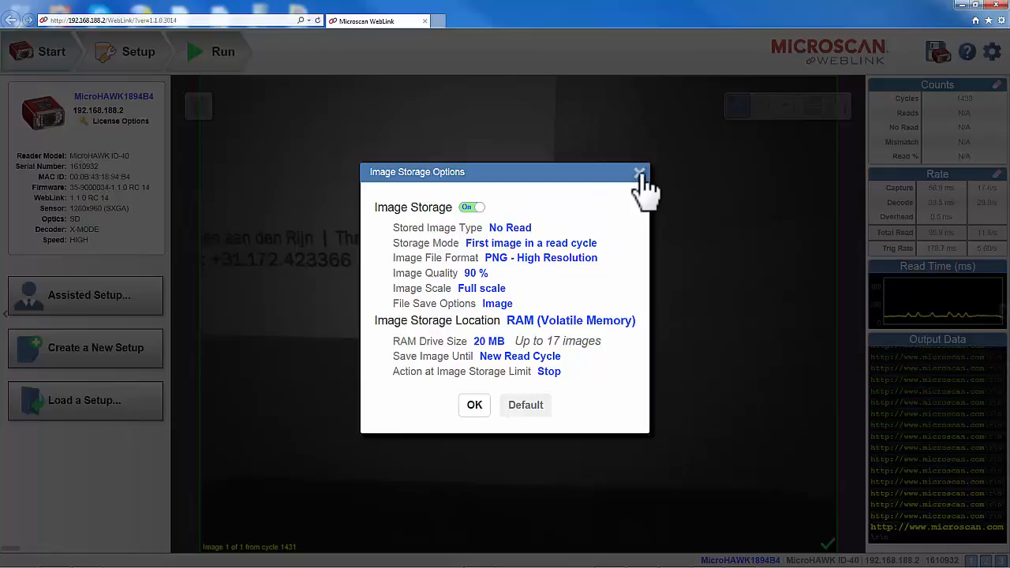
left_click(637, 172)
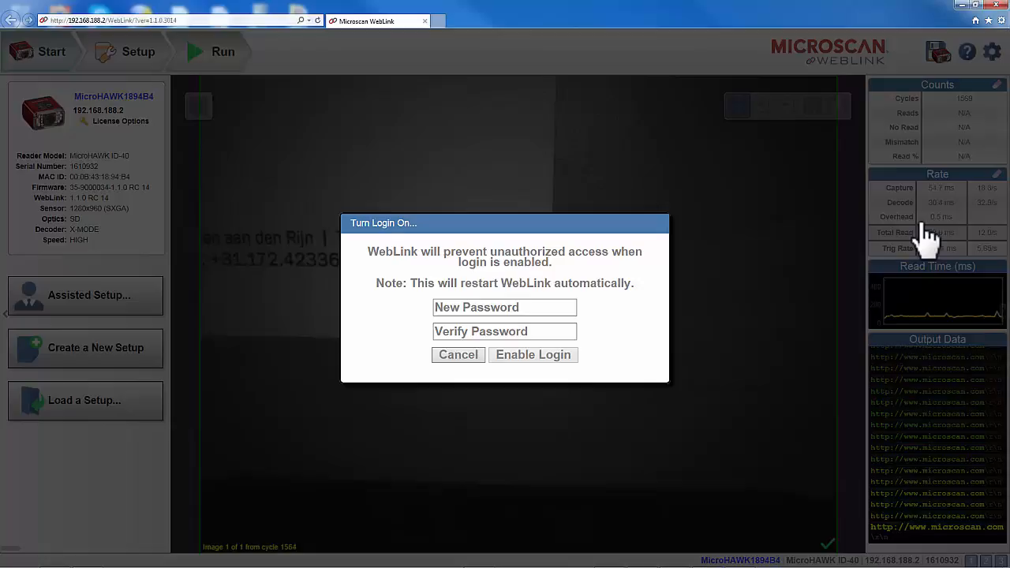
mouse_move(457, 354)
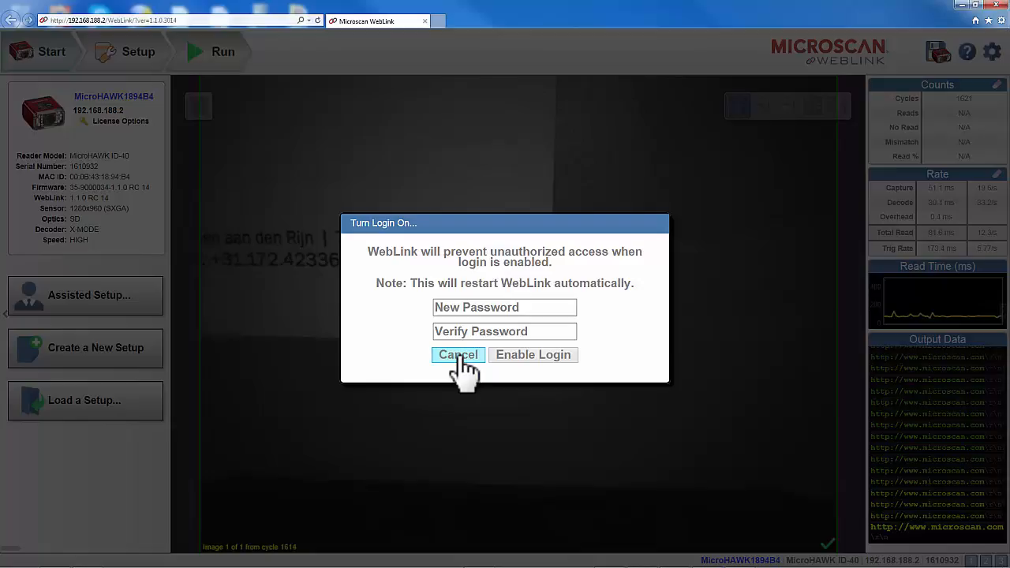
Step: Cancel the Turn Login On dialog so login protection stays off
left_click(458, 354)
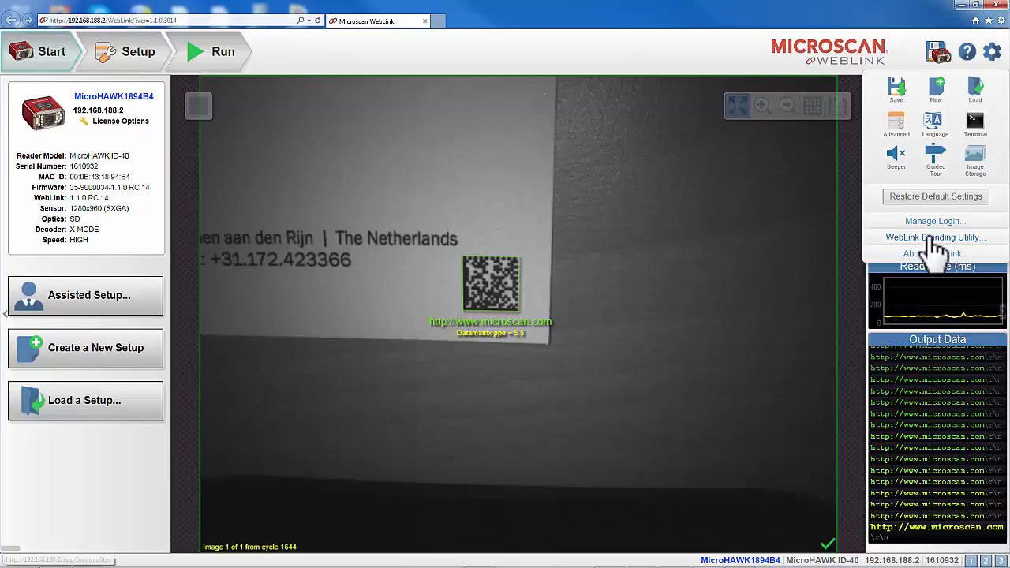
Step: Enable branding in the WebLink Branding Utility and close its tab
left_click(935, 237)
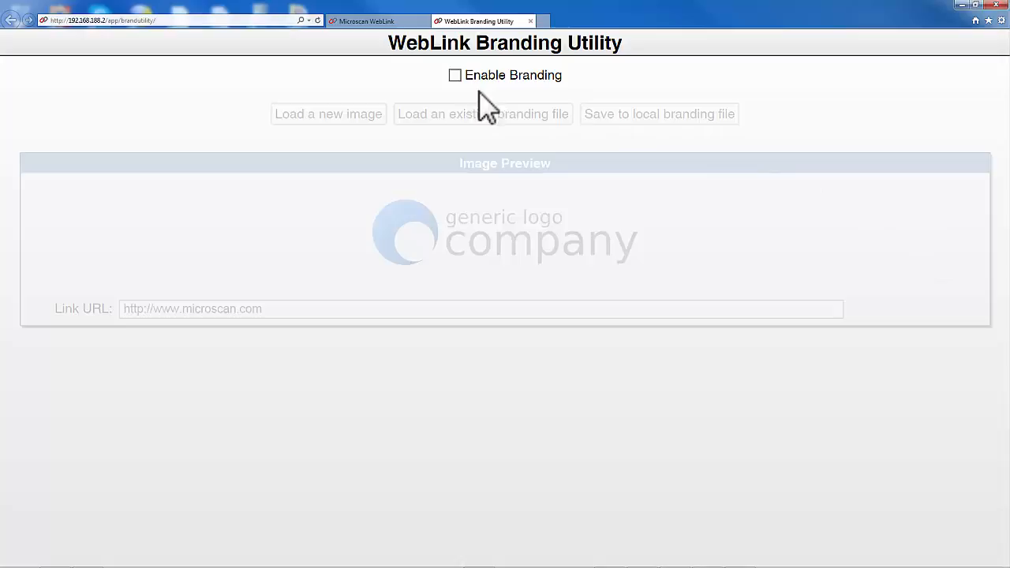
left_click(451, 76)
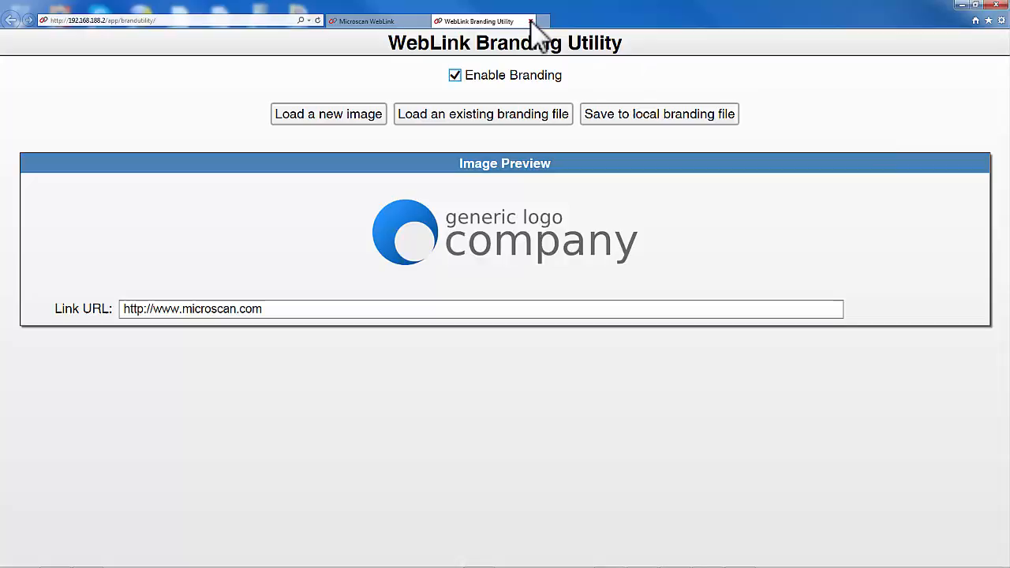
left_click(546, 22)
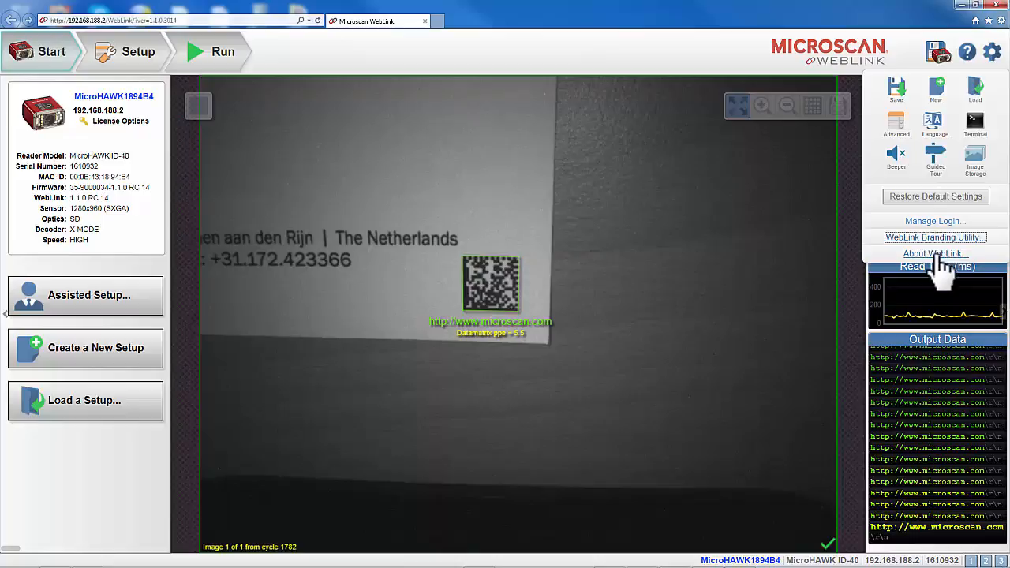
Step: View the About WebLink reader, firmware and browser details, then dismiss them
left_click(933, 253)
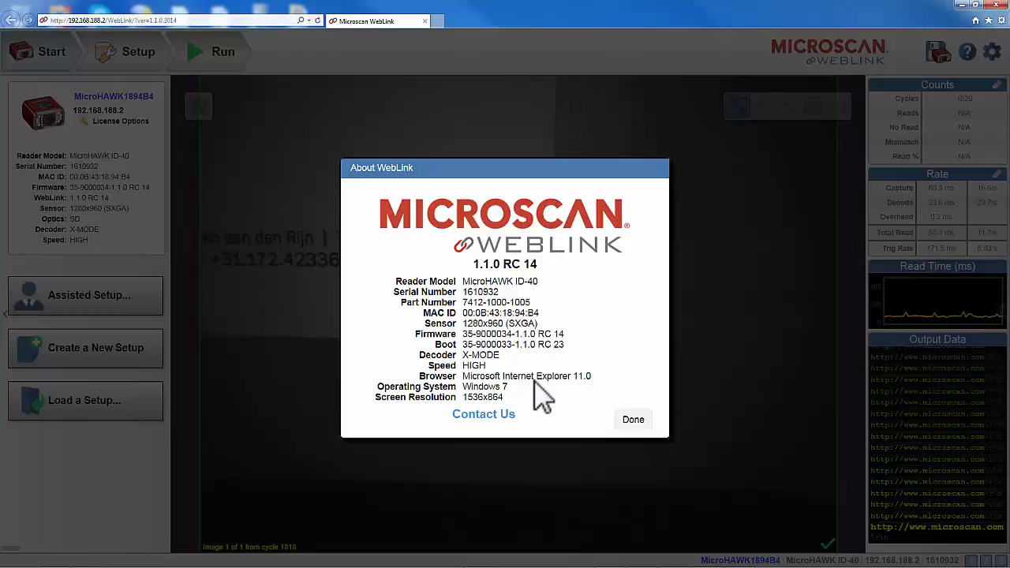
left_click(632, 420)
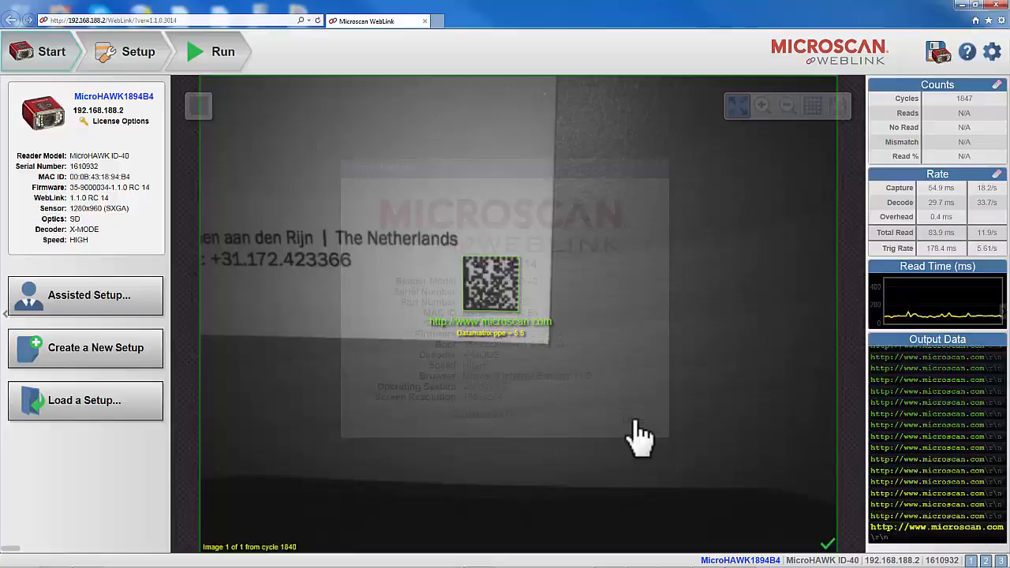
Step: Switch the reader into Setup mode to list decode, output and favourites settings
left_click(139, 50)
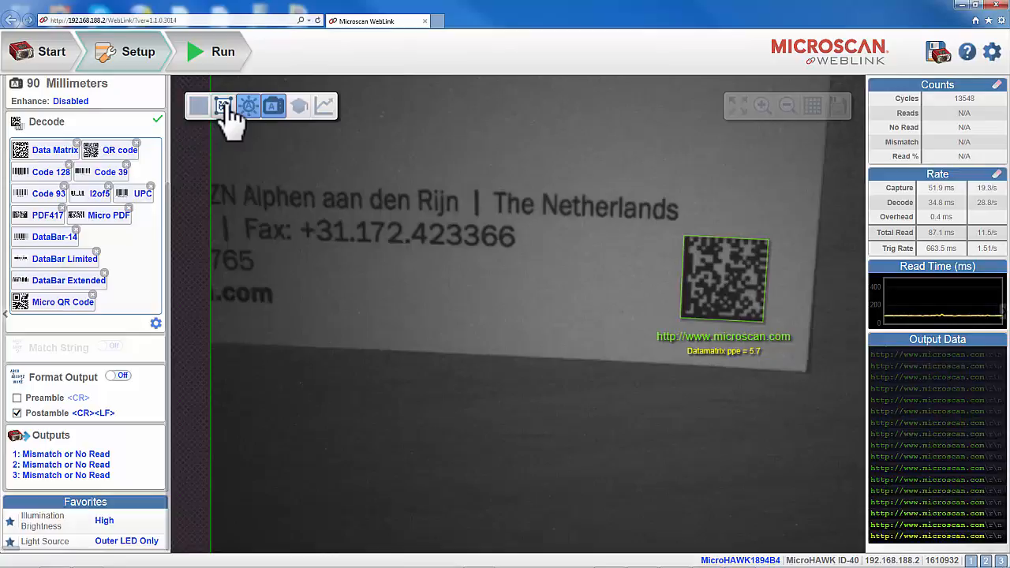
left_click(224, 108)
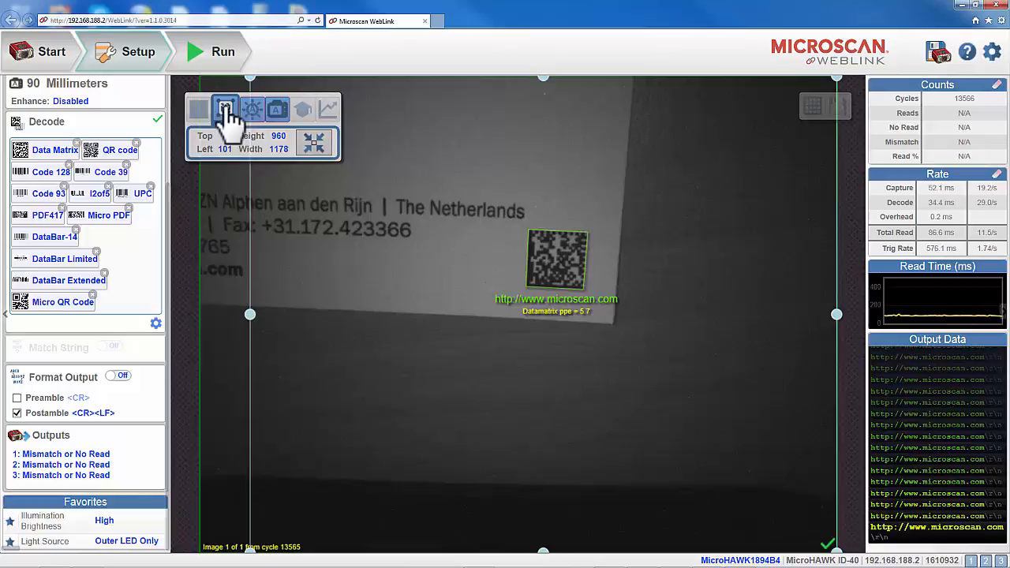
left_click(224, 107)
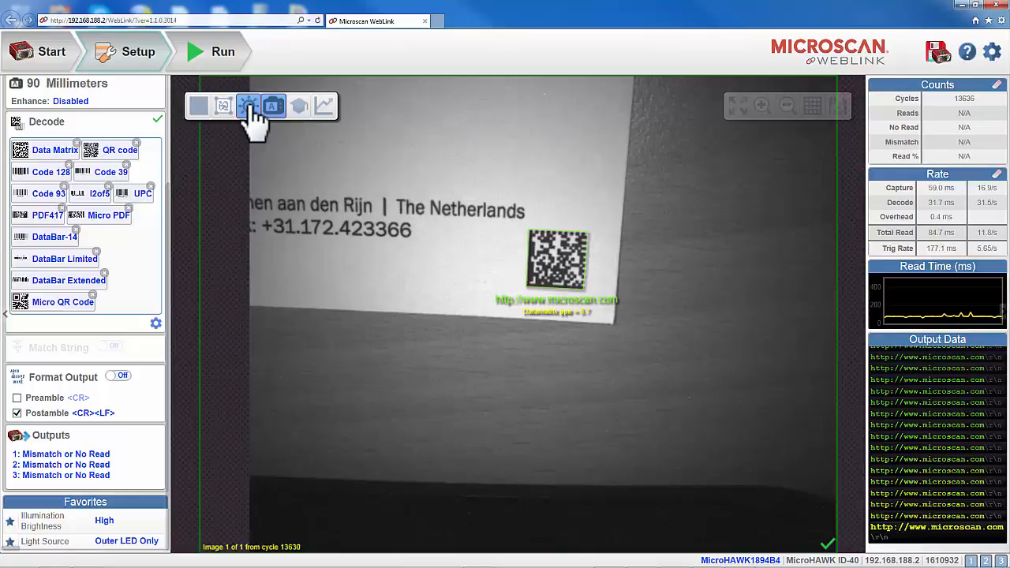
Step: Expand the Read Cycle Sequence panel showing Presentation cycle and 5000 µs exposure
left_click(273, 105)
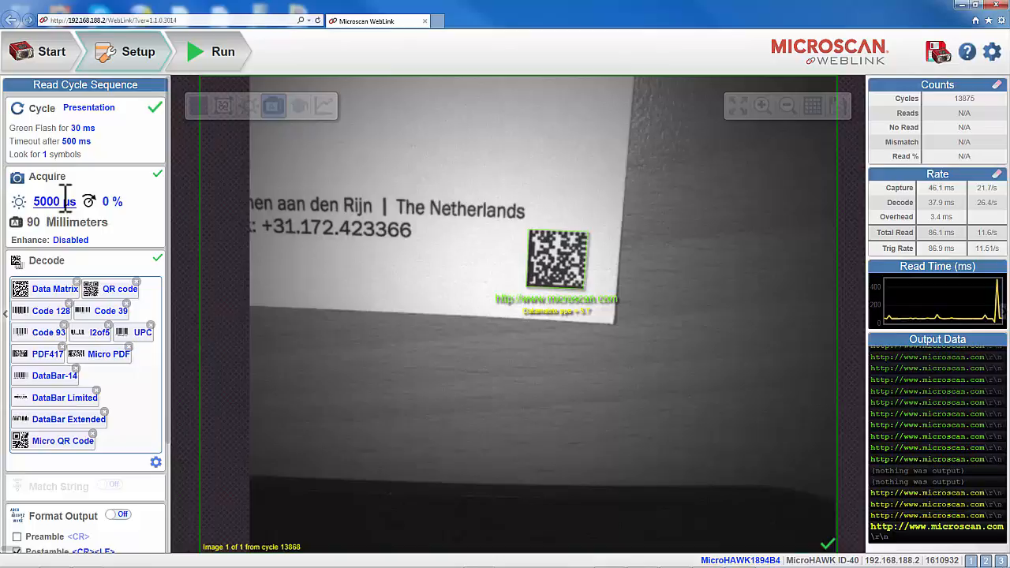
left_click(273, 106)
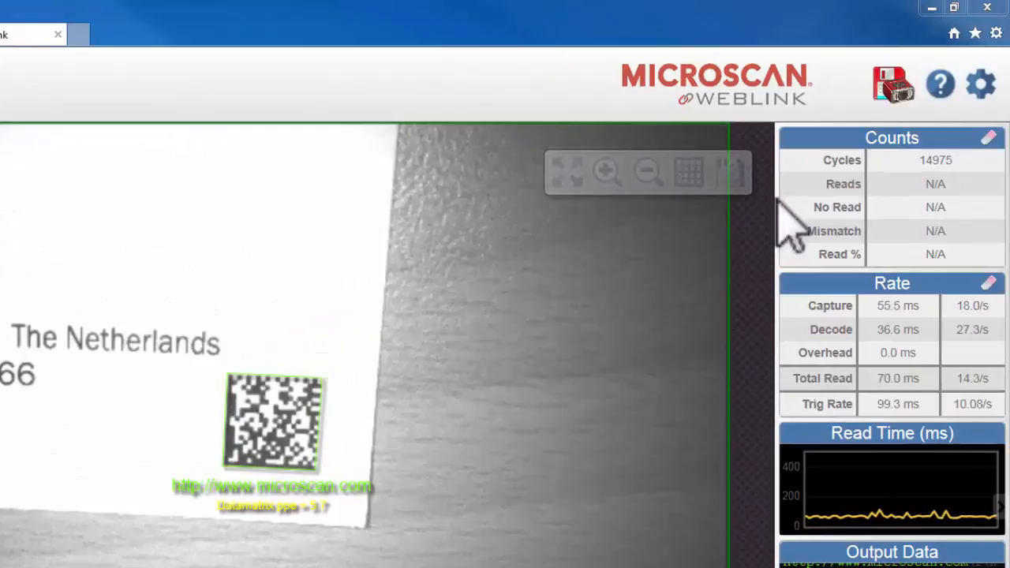
Step: Save the current reader image as a PNG file in the Pictures library
left_click(646, 170)
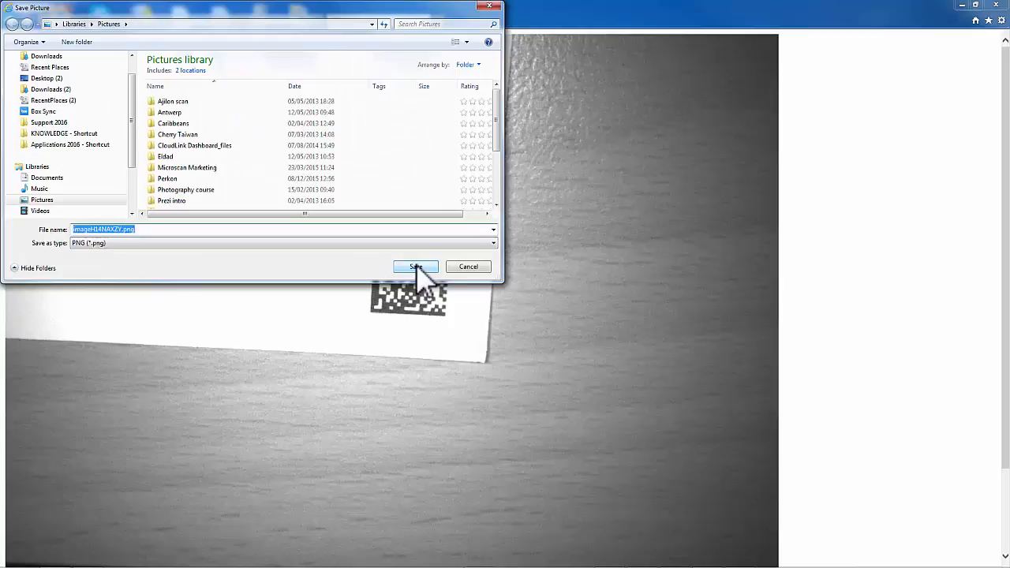
left_click(413, 265)
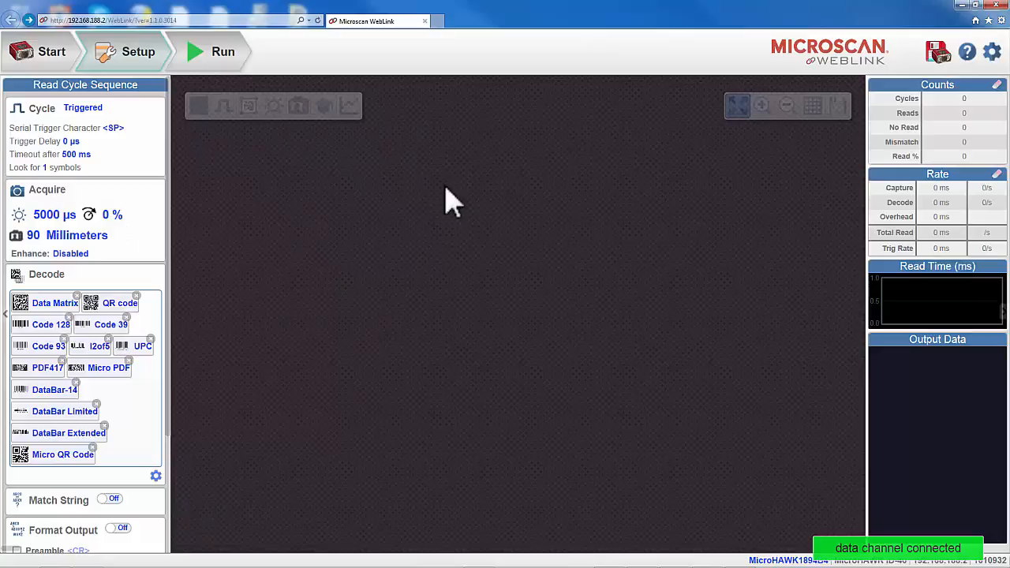
Step: Switch the reader to Run mode and show the live image decoding at 100% read rate
left_click(222, 47)
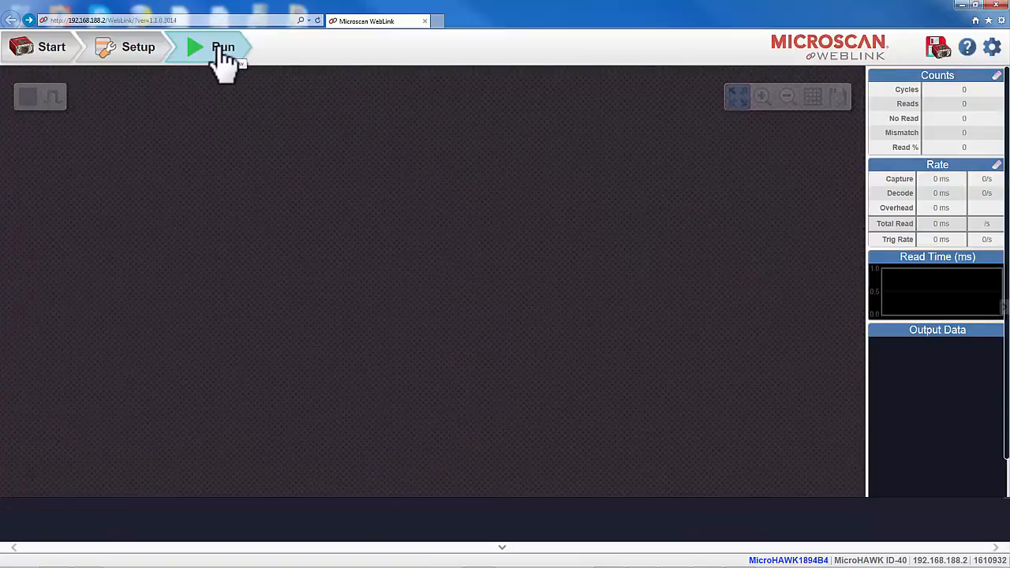
left_click(224, 47)
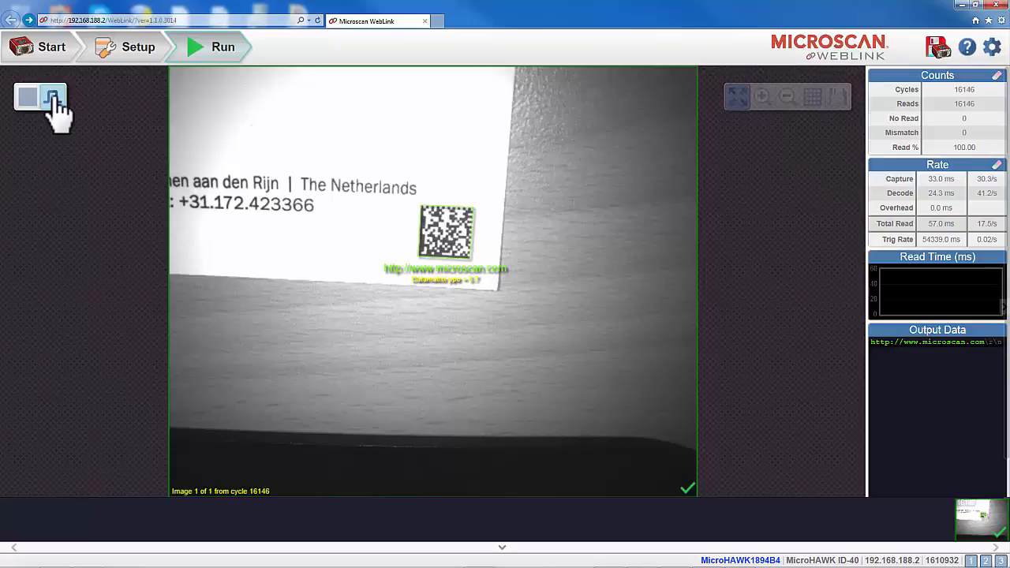